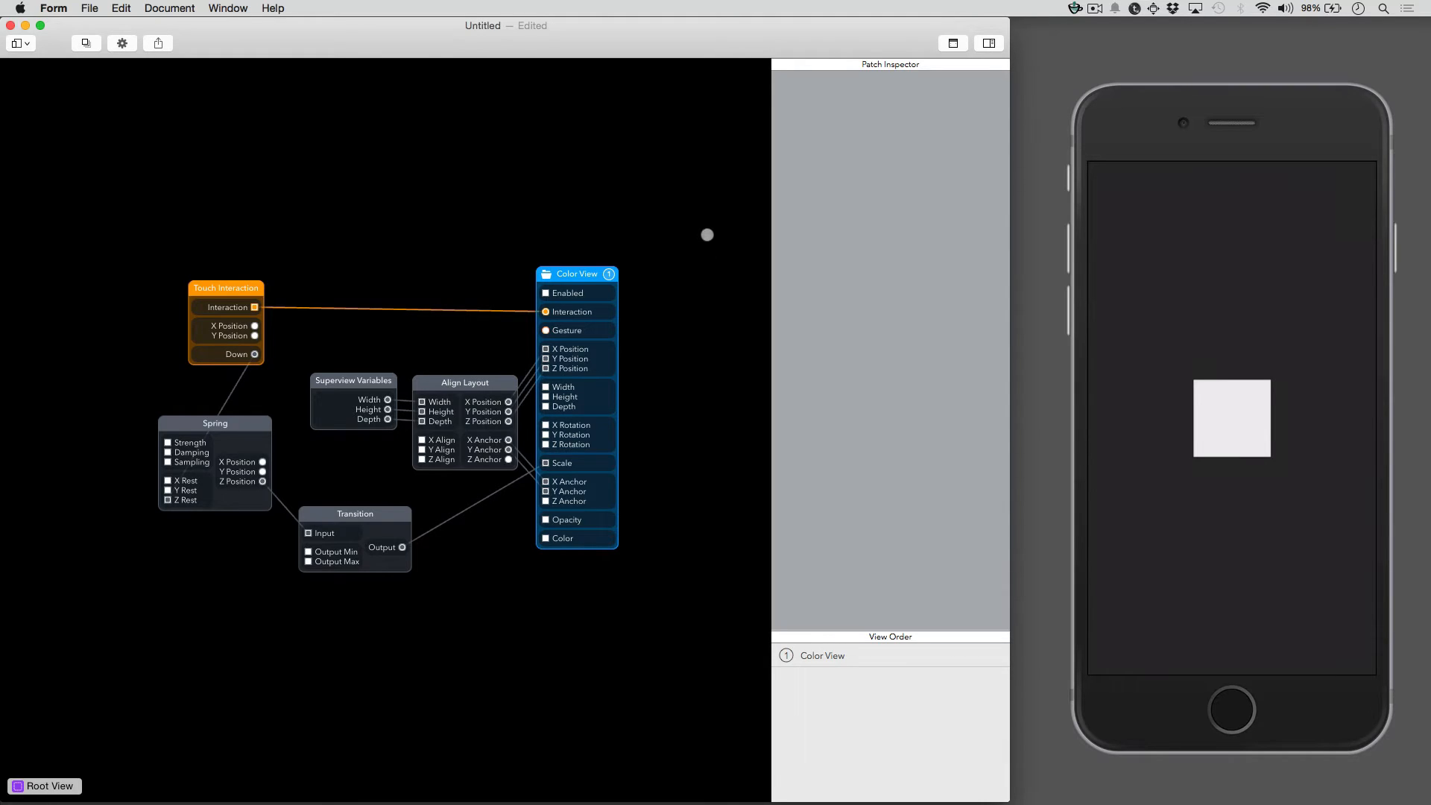
- Focus the patch graph canvas in preparation for clearing all patches
left_click(577, 274)
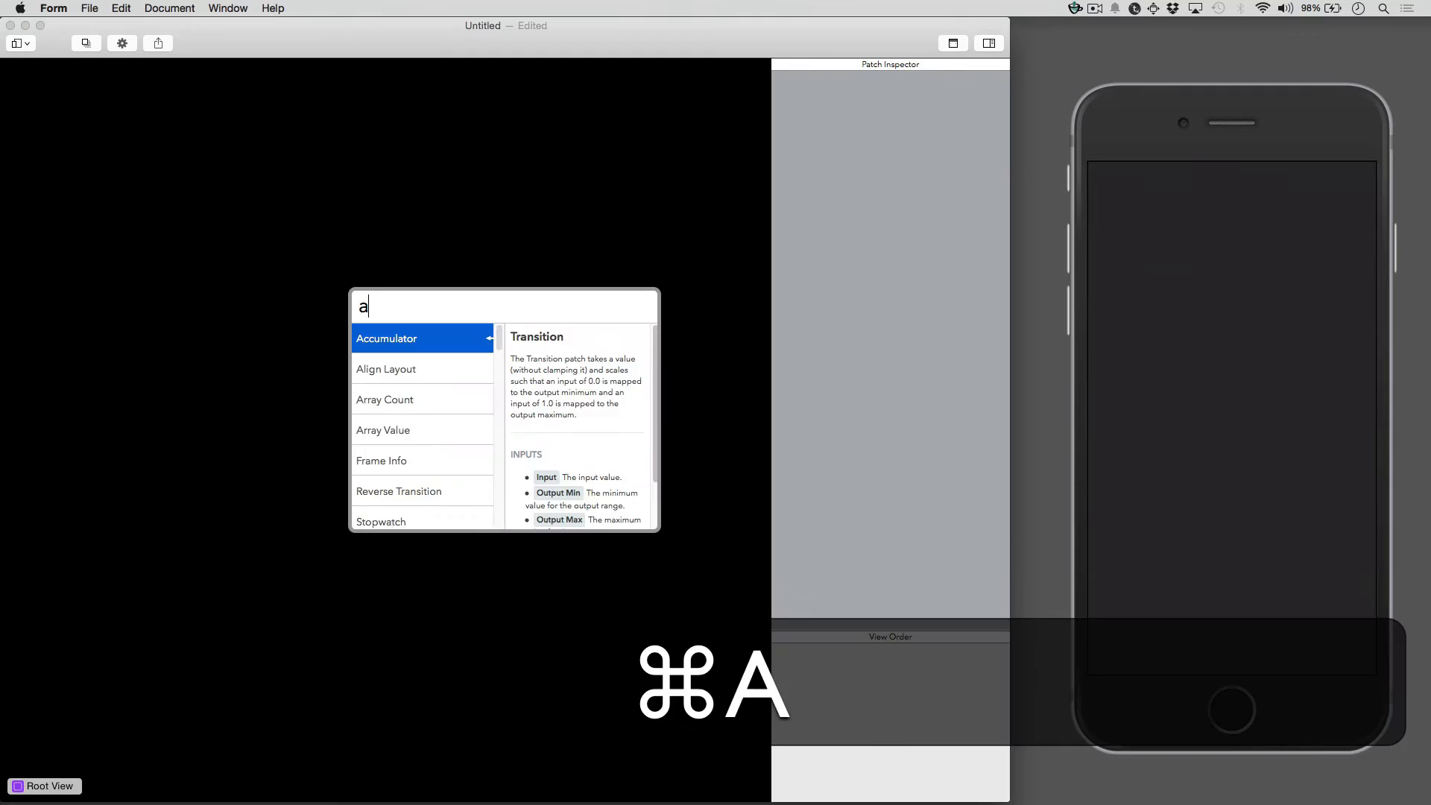
- Search the patch library for 'col' to find the Color View patch
type("col")
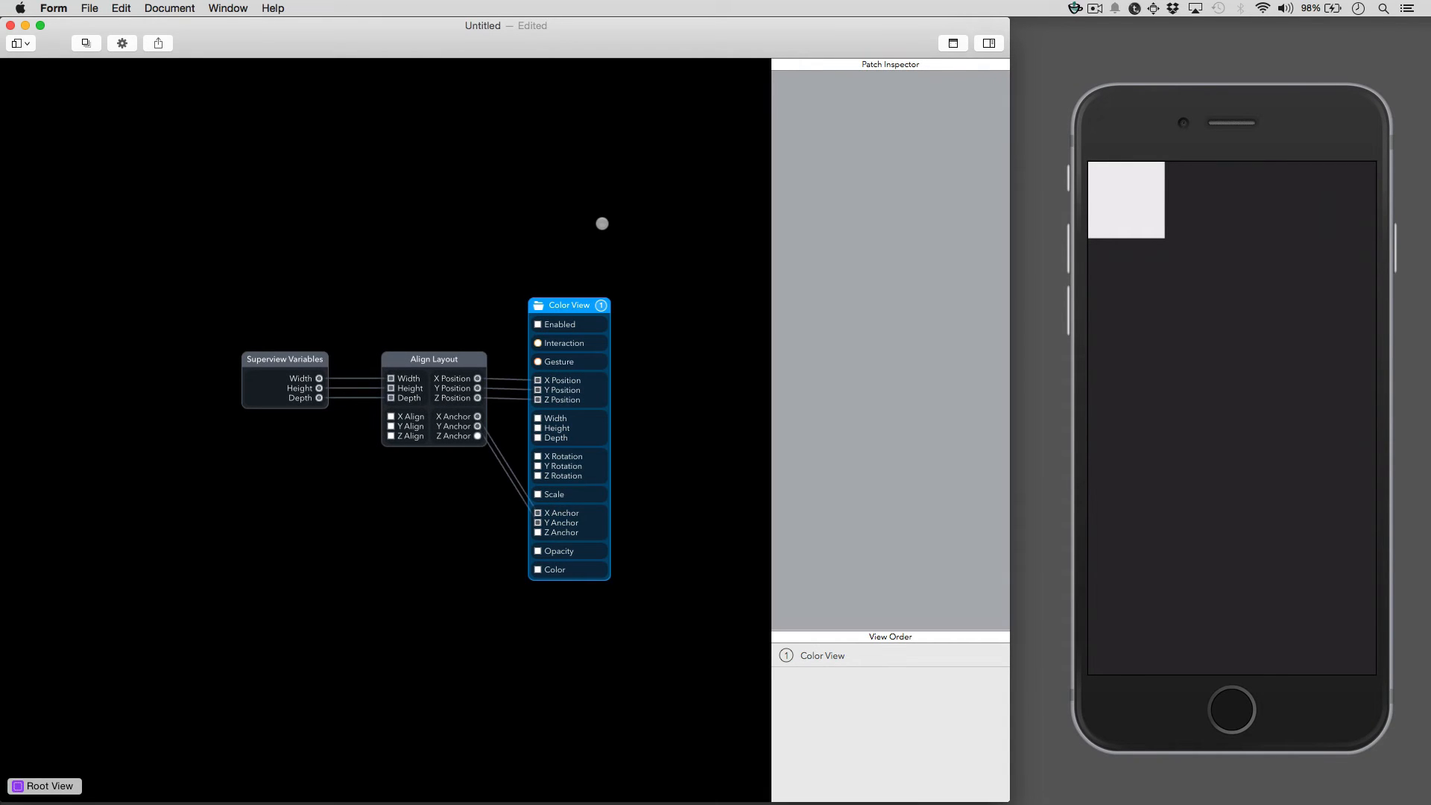
- Set Align Layout's X and Y Align to Center so the square sits mid-preview
left_click(569, 305)
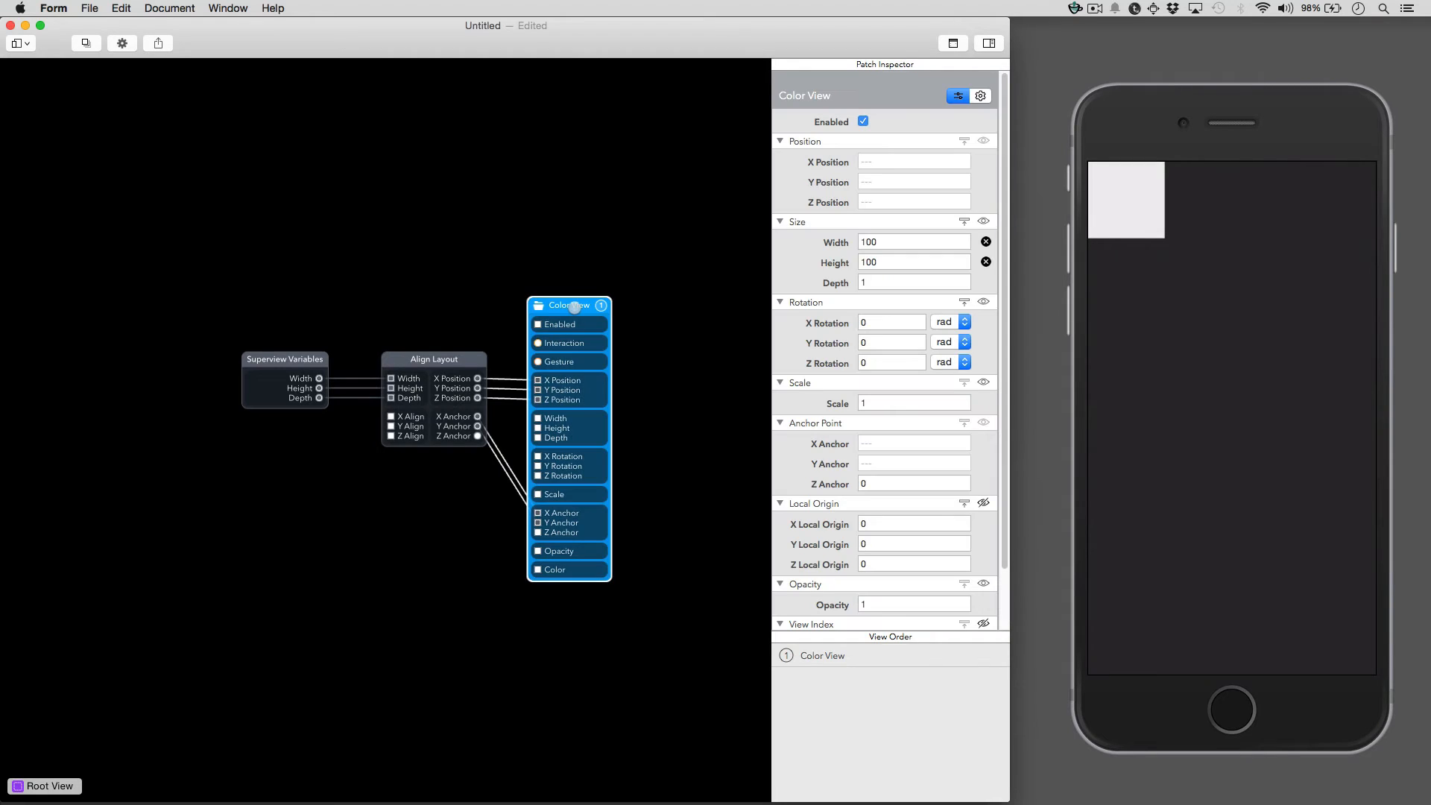
left_click(434, 359)
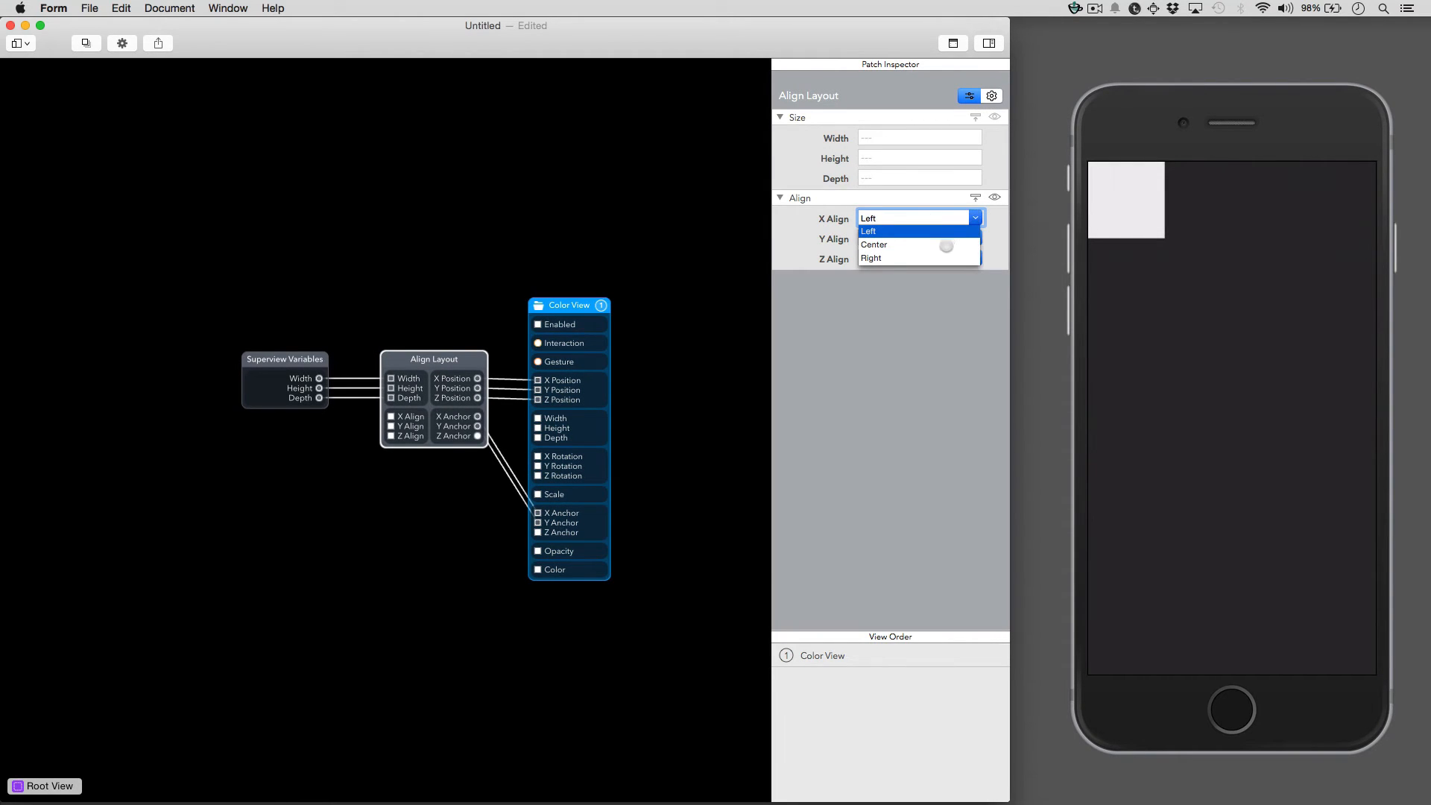
left_click(873, 244)
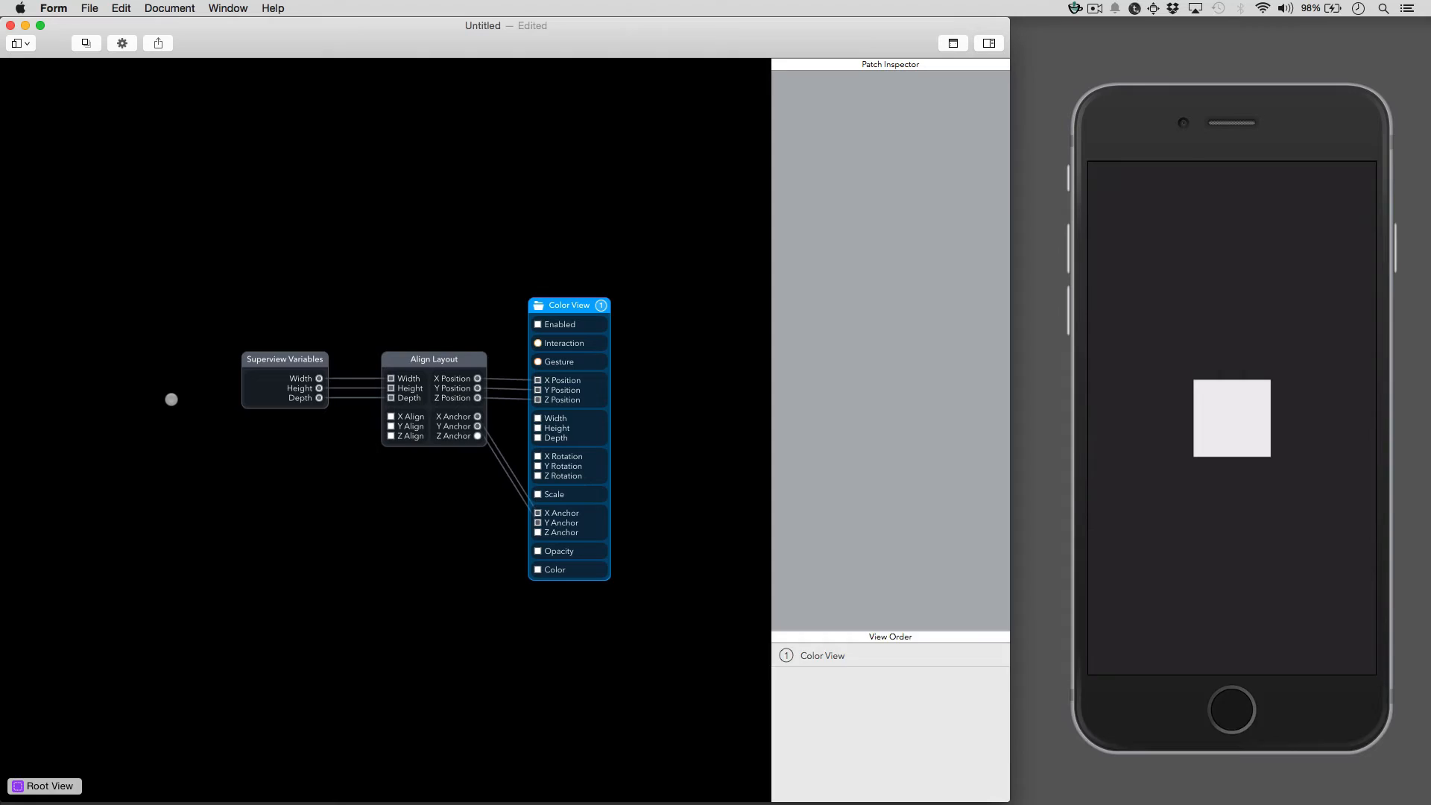
- Add a Touch Interaction patch wired to Color View's Interaction input, then search 'tra' for Transition
type("tou")
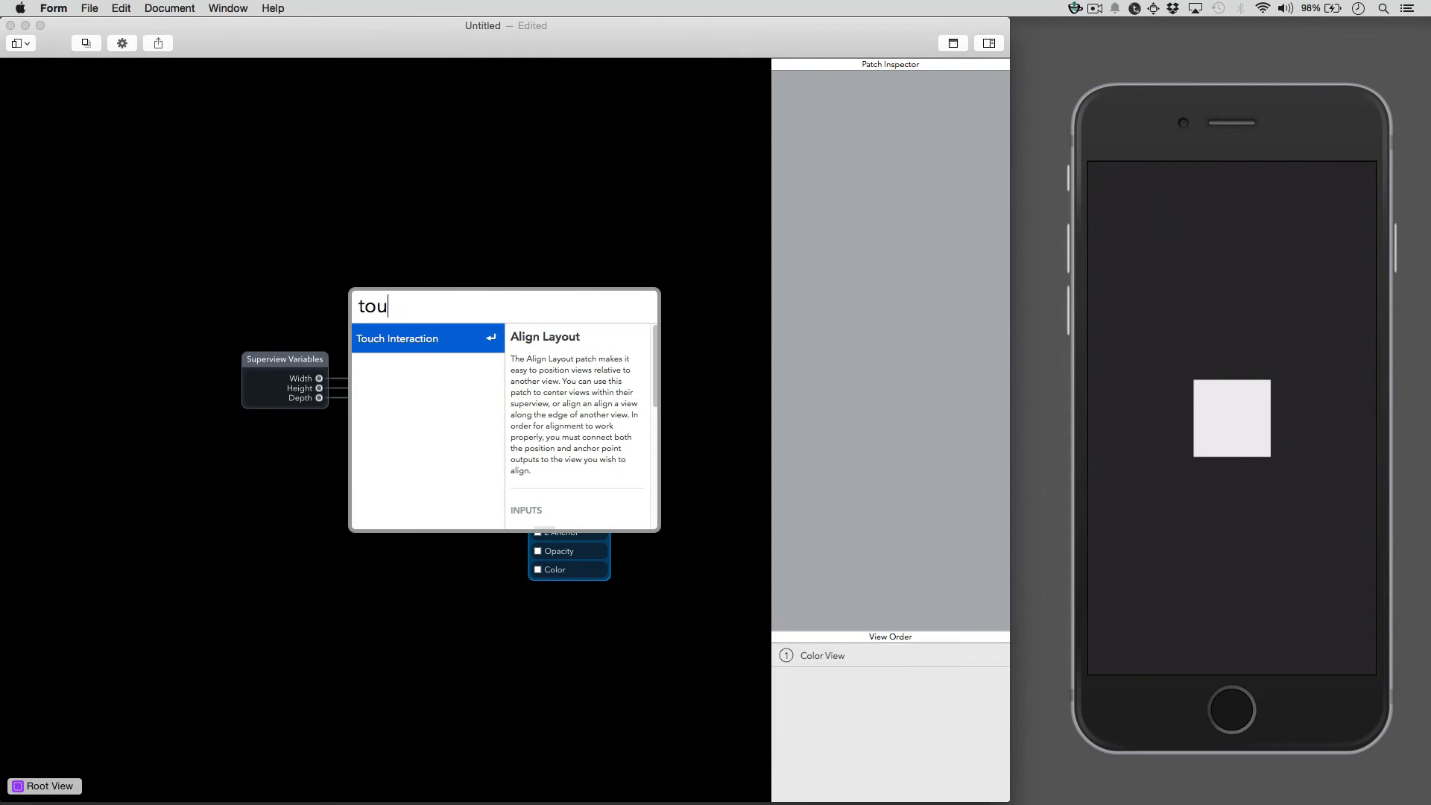
left_click(396, 338)
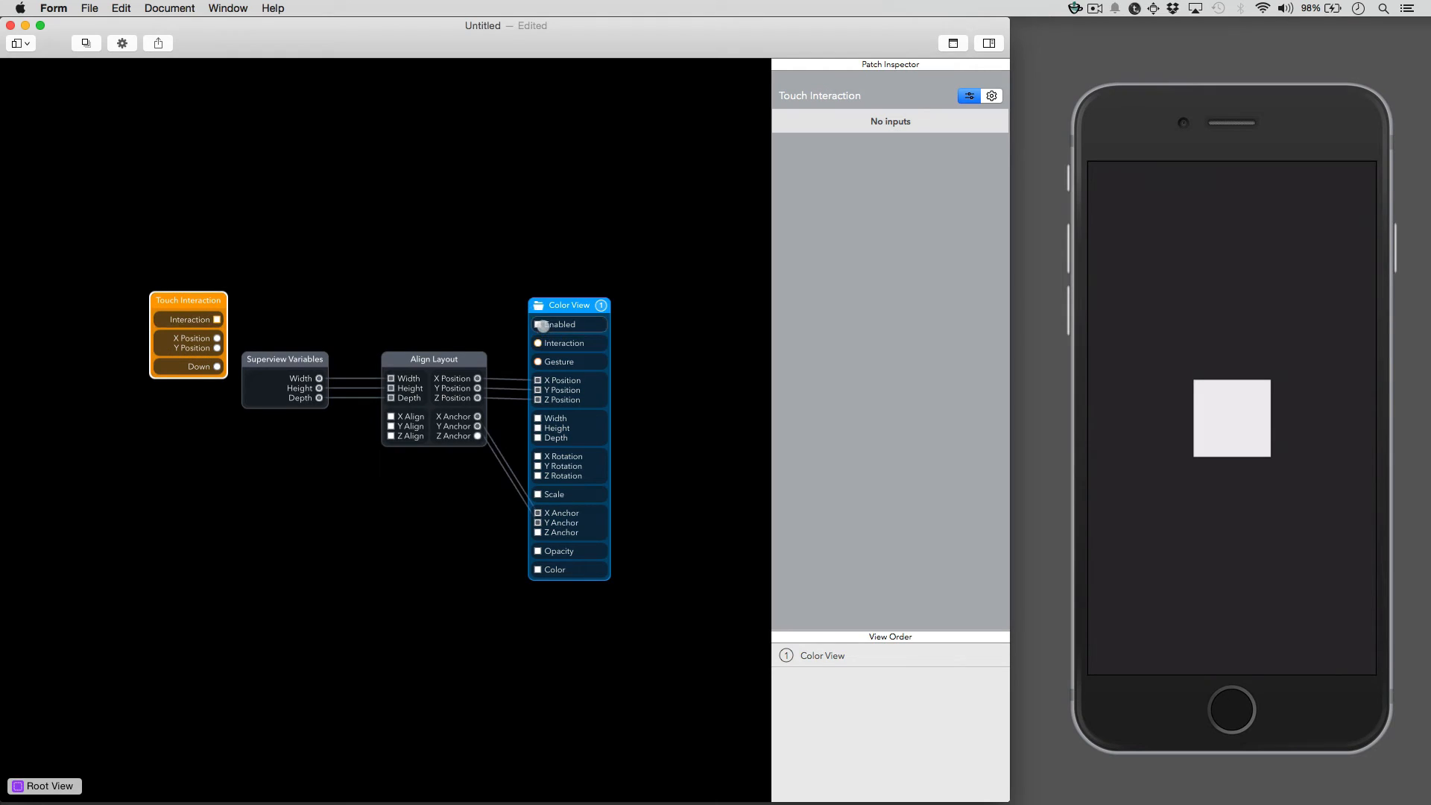
left_click_drag(217, 320, 538, 343)
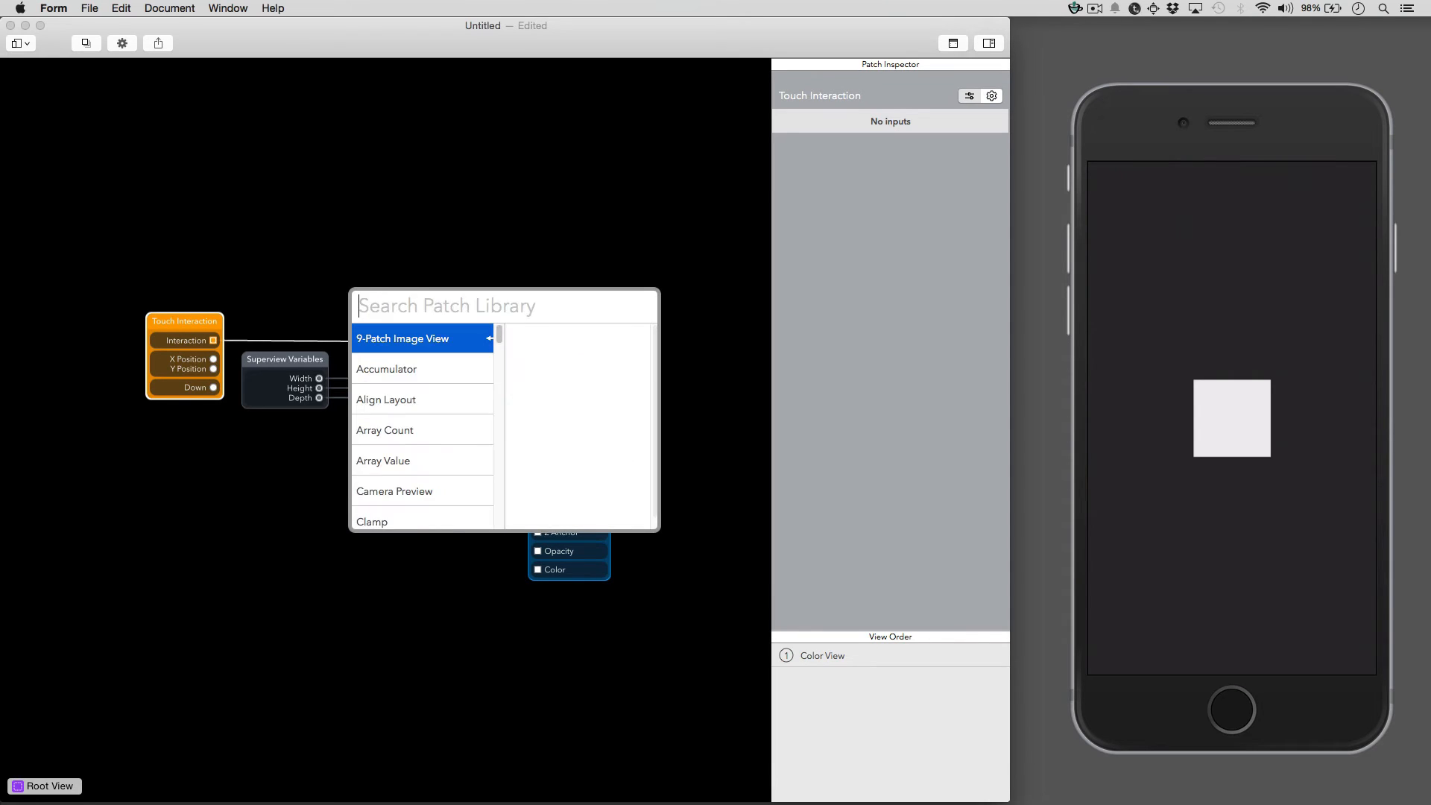
type("tra")
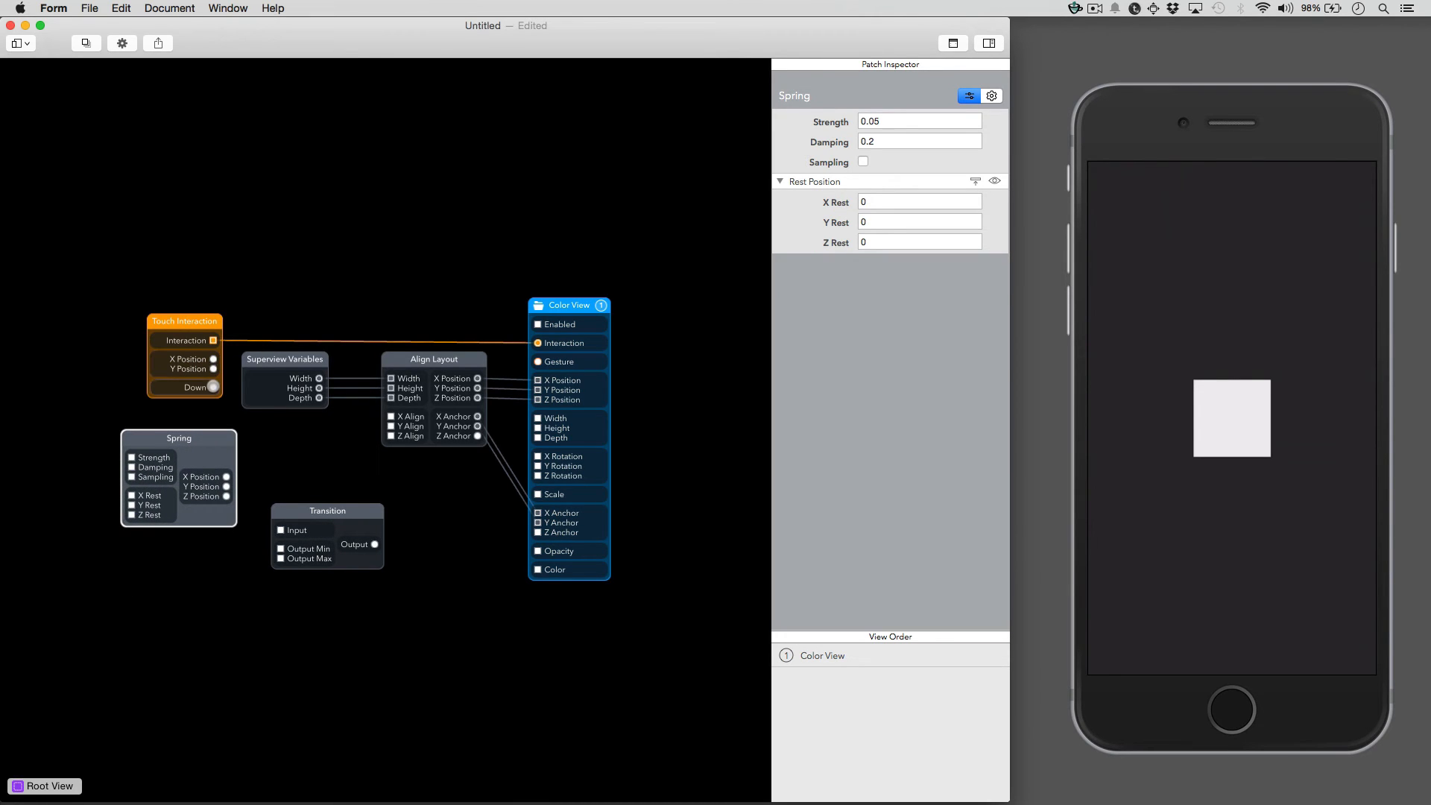
- Wire Touch Interaction Down to Spring Z Rest and Spring Z Position to Transition Input
left_click(183, 329)
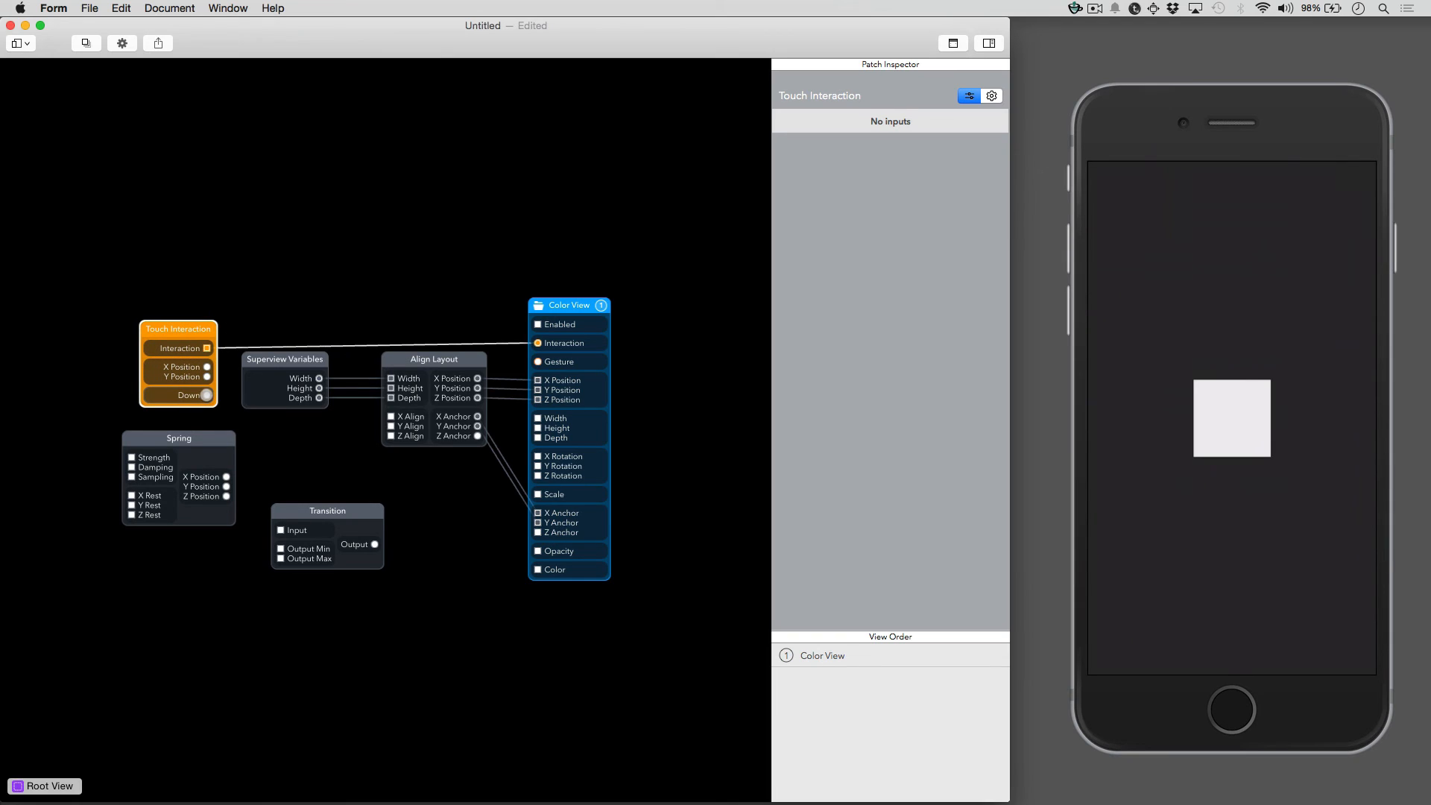
left_click_drag(207, 396, 131, 515)
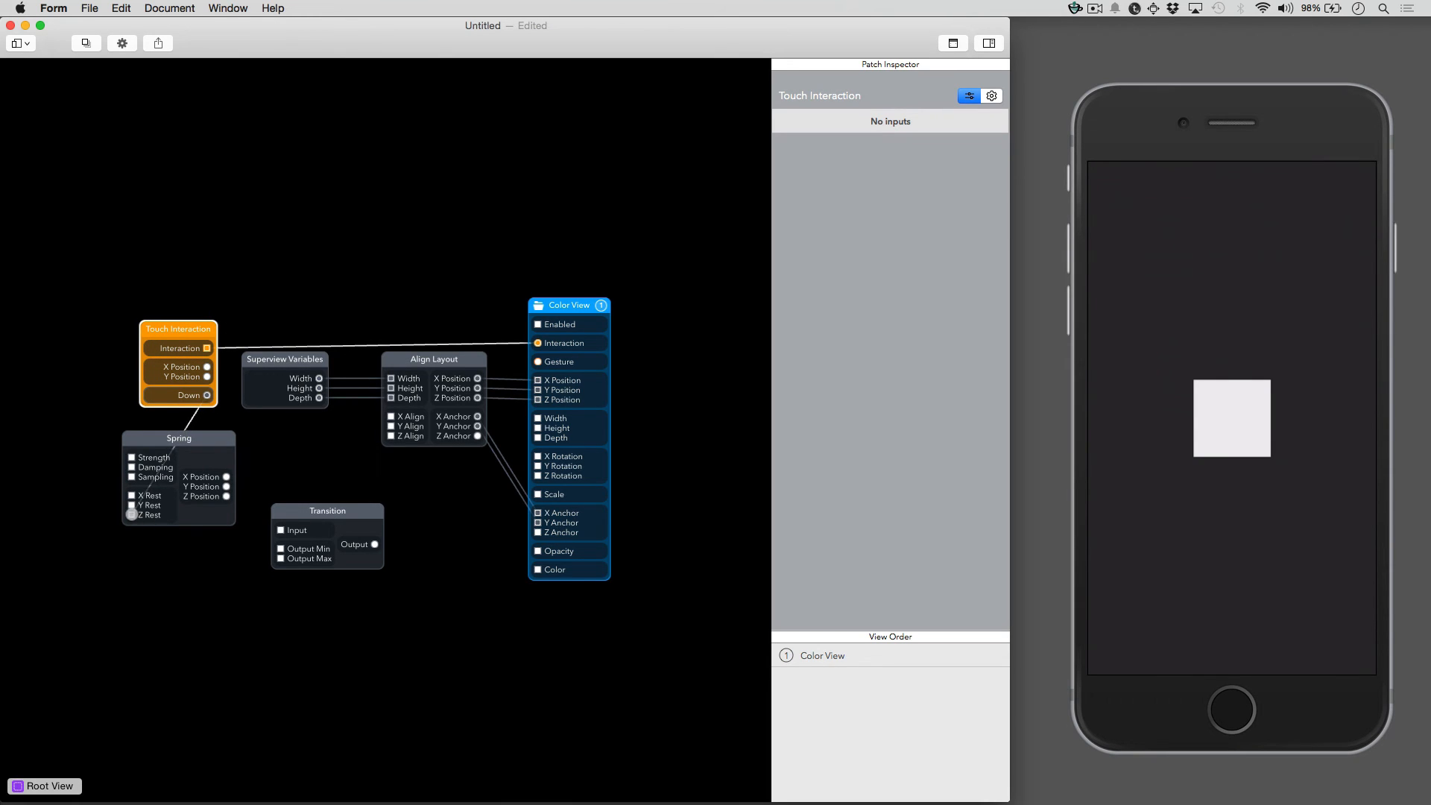
left_click(326, 510)
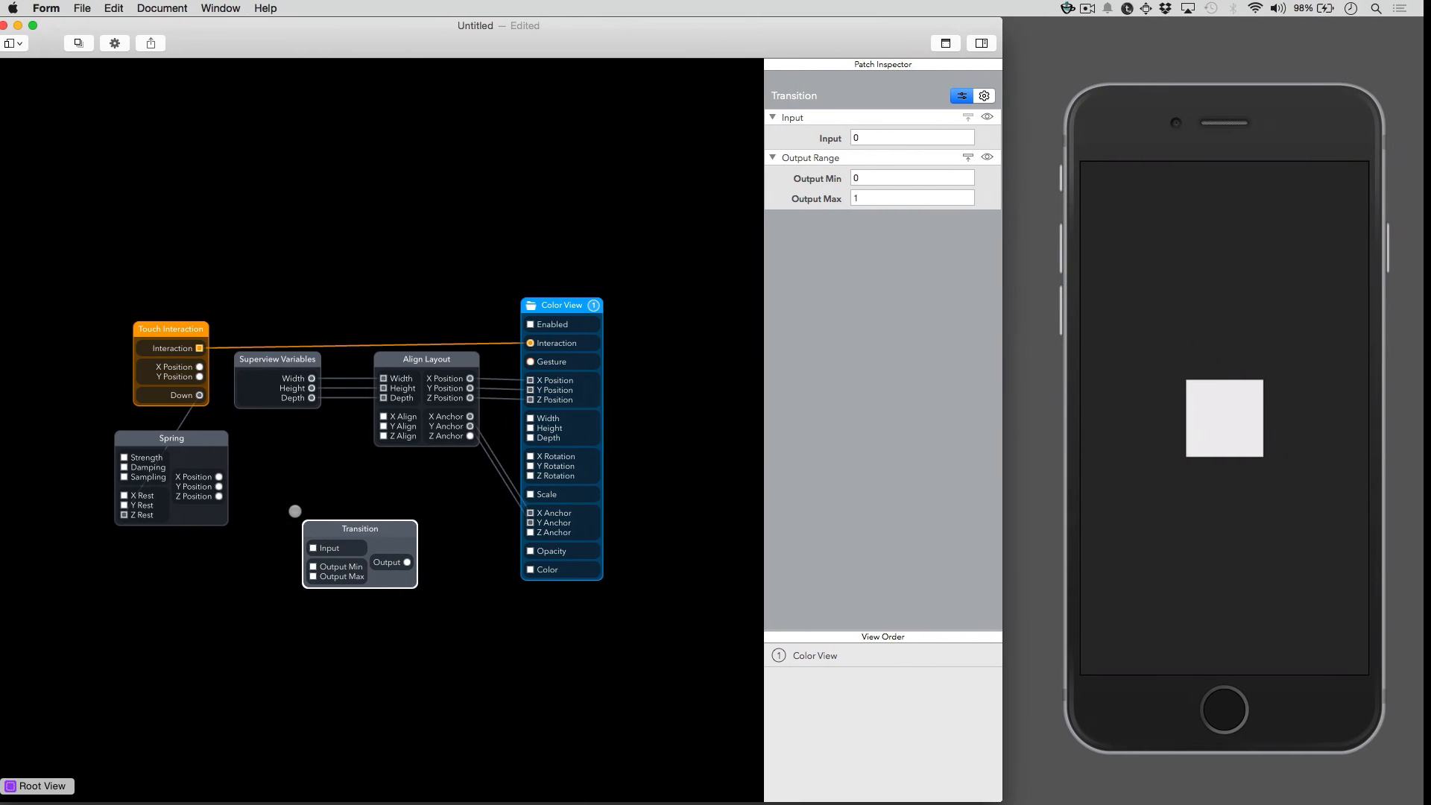
left_click(171, 447)
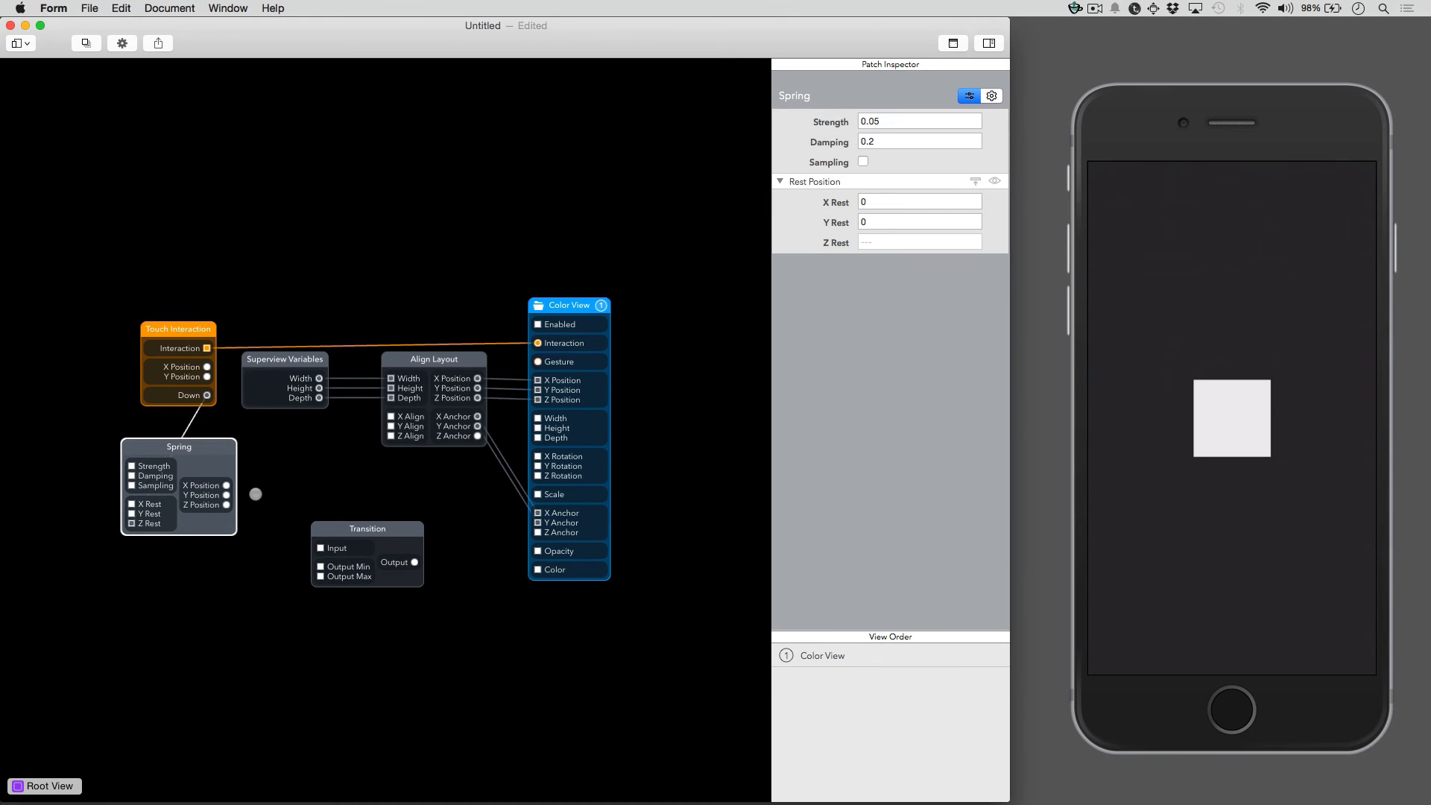
left_click_drag(256, 493, 285, 546)
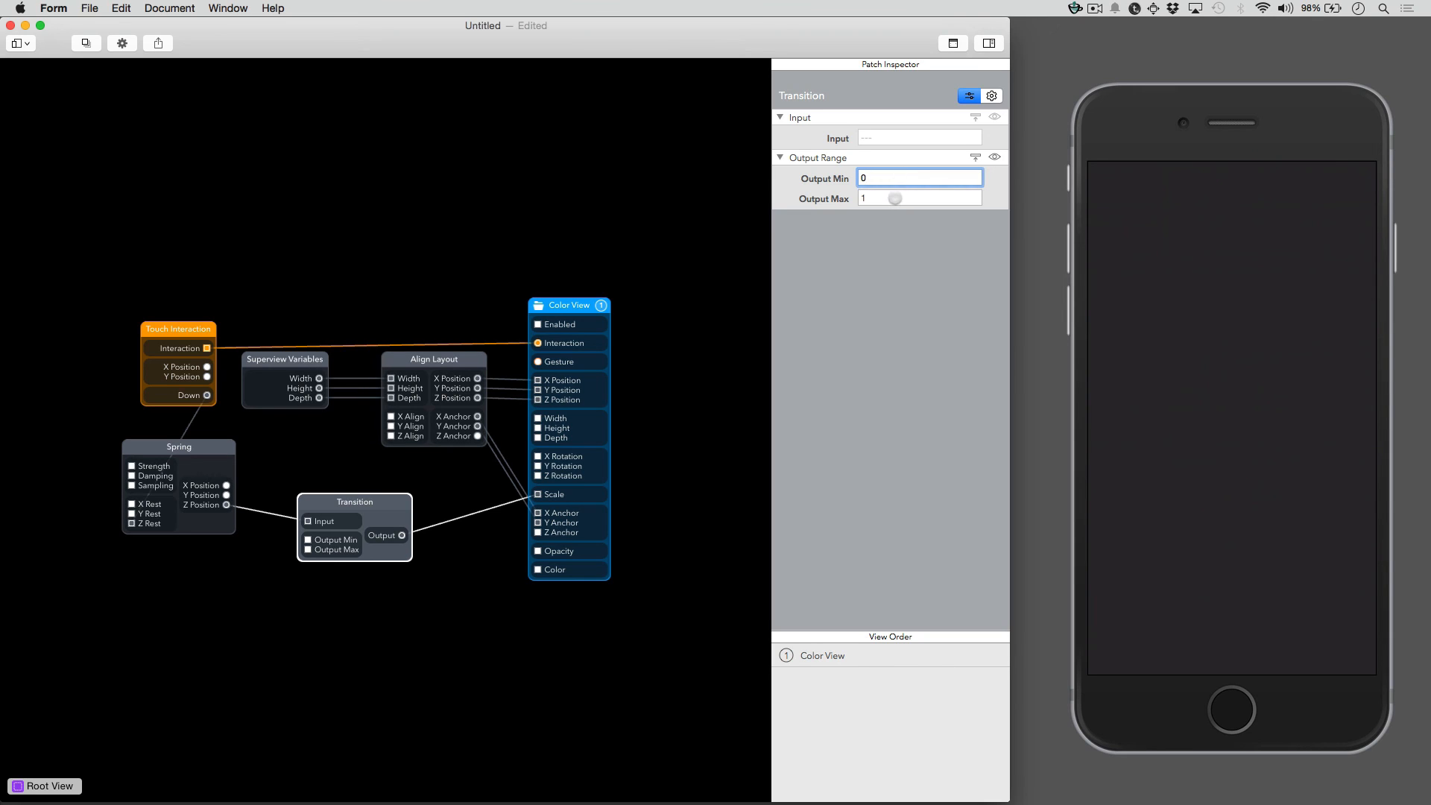
- Enter 1 as Transition's Output Min and begin editing Output Max
type("1.")
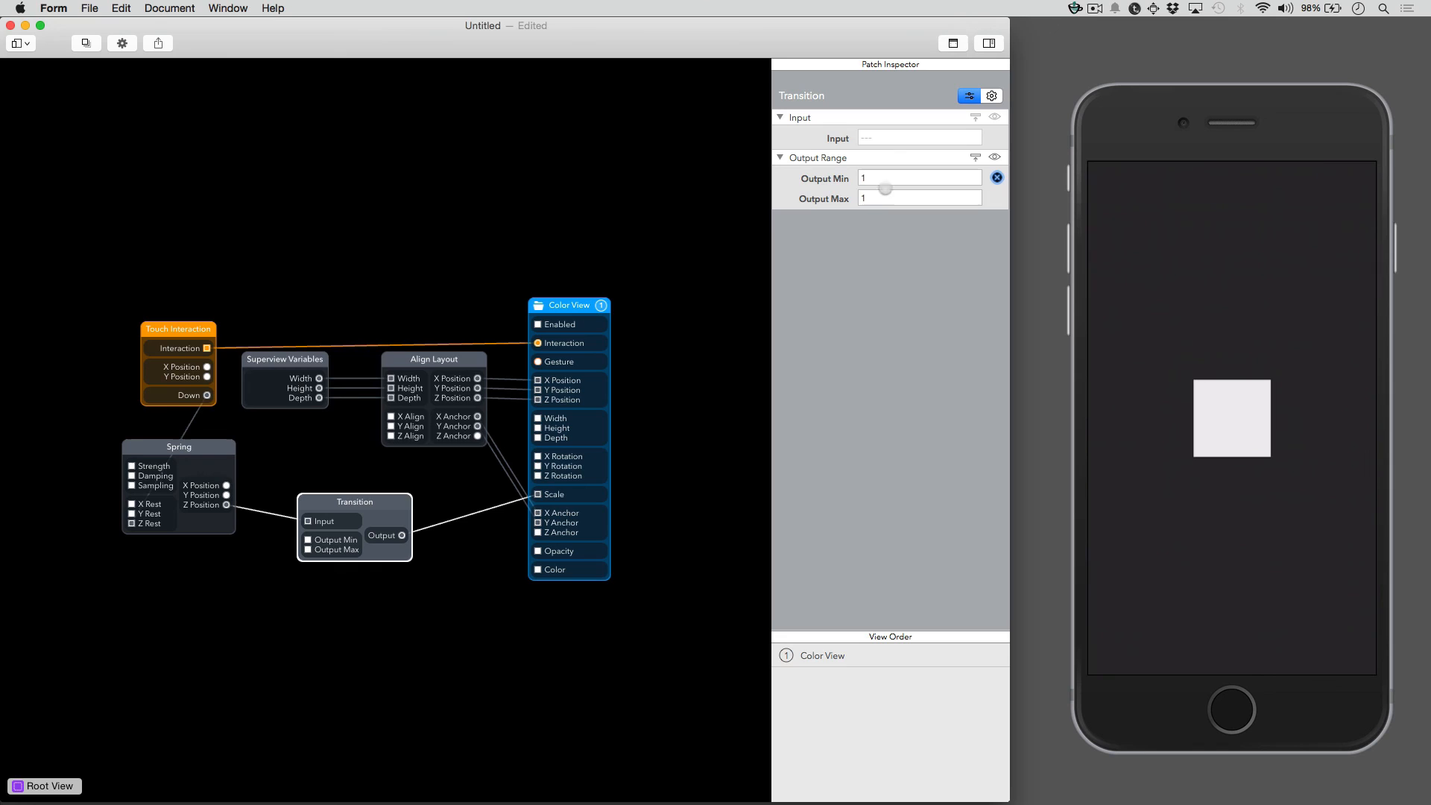
left_click(919, 199)
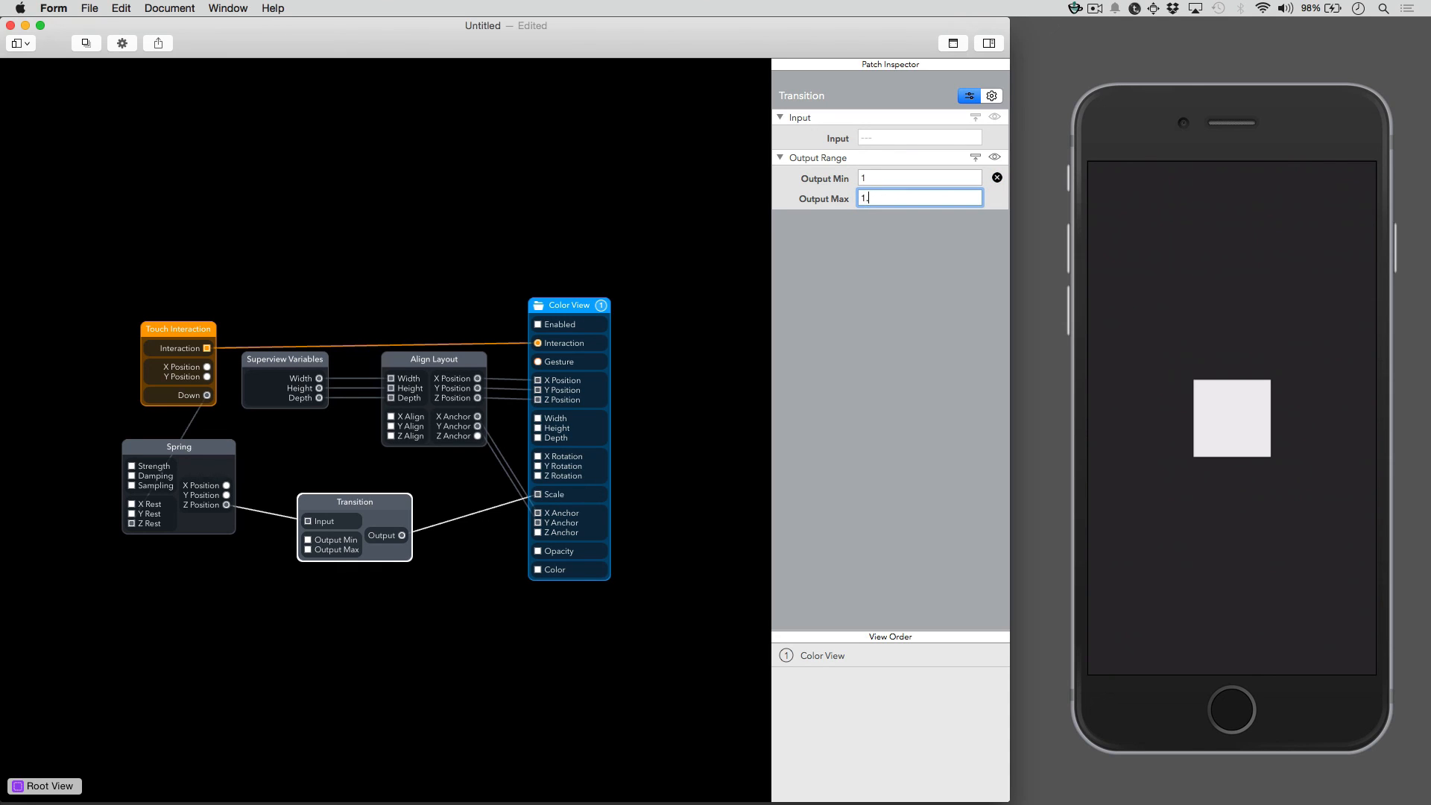